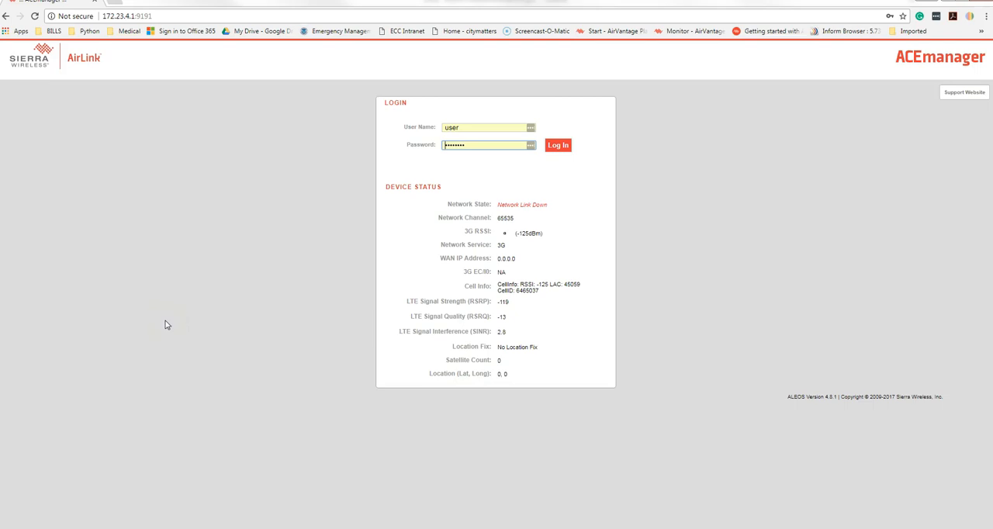
pyautogui.moveTo(87, 161)
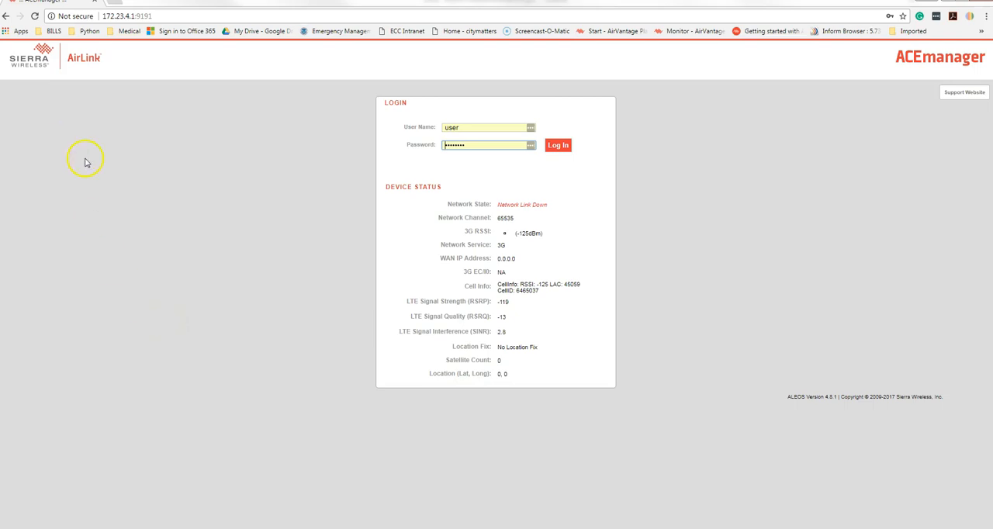
pyautogui.moveTo(245, 183)
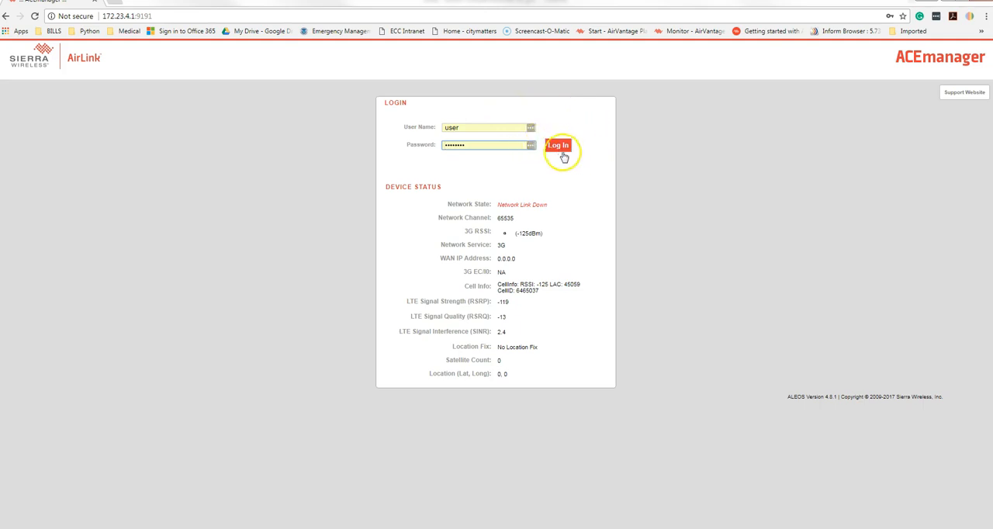
# - Log in to ACEmanager and set the firmware updater to Radio Module Firmware
pyautogui.click(559, 145)
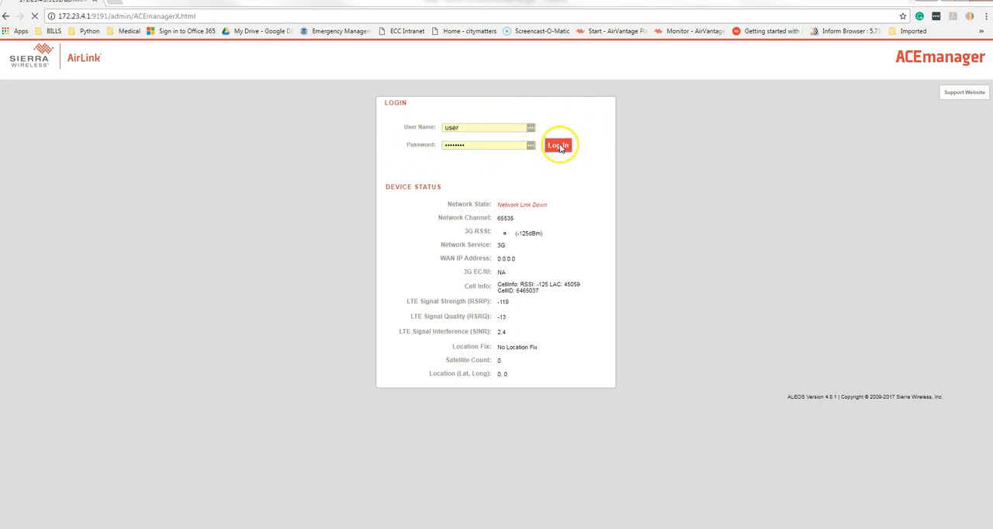
pyautogui.click(558, 145)
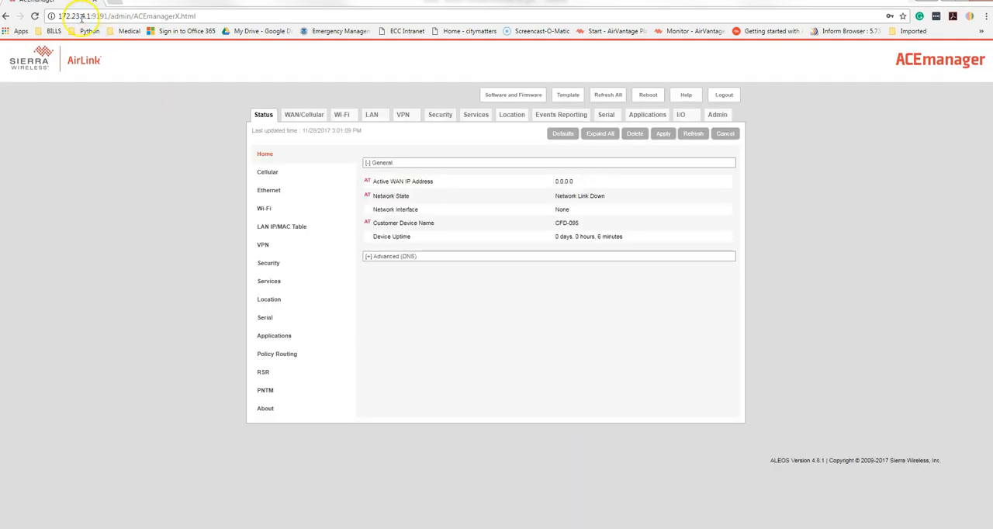
pyautogui.click(36, 15)
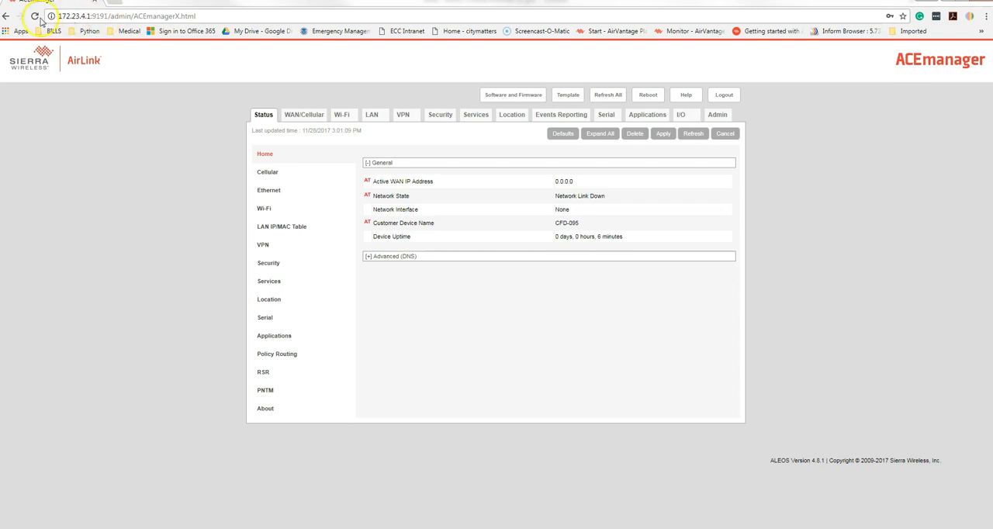
pyautogui.moveTo(99, 145)
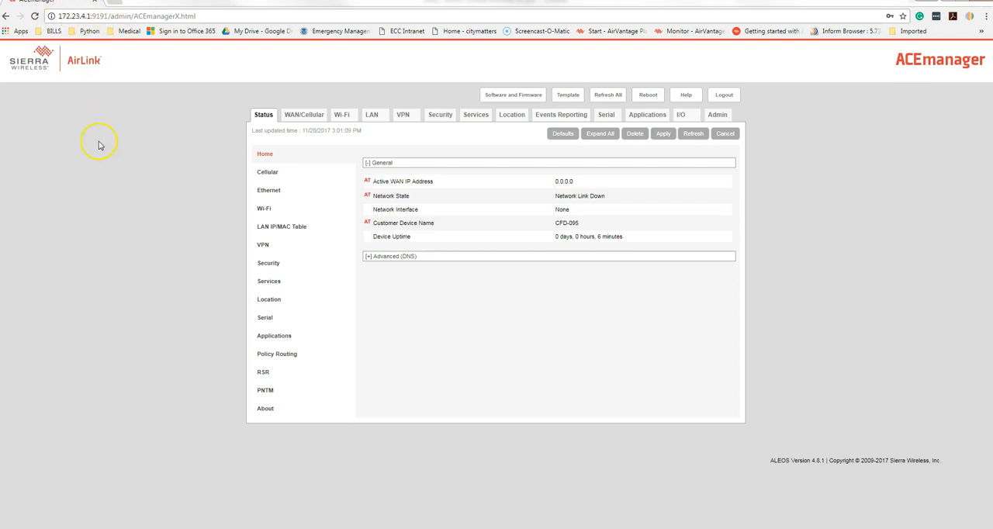
pyautogui.moveTo(99, 144)
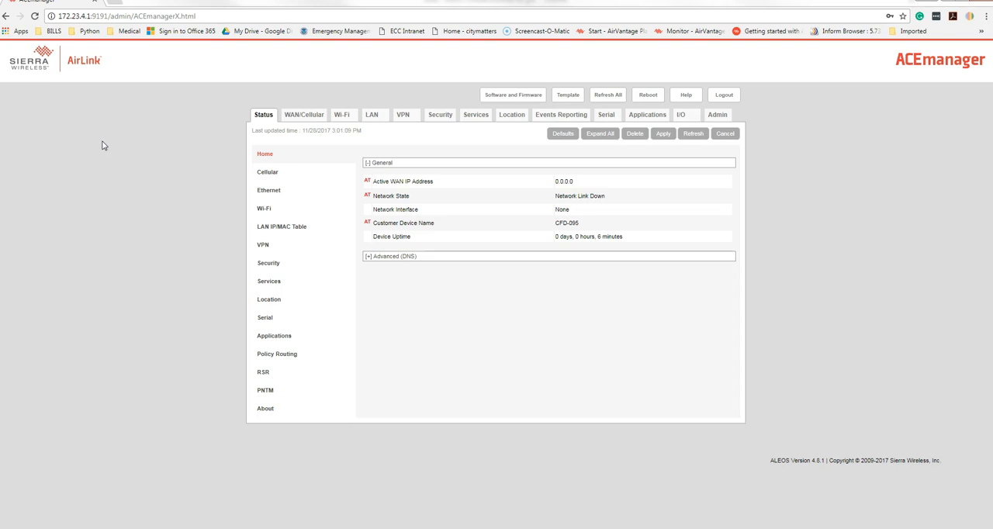
pyautogui.moveTo(488, 100)
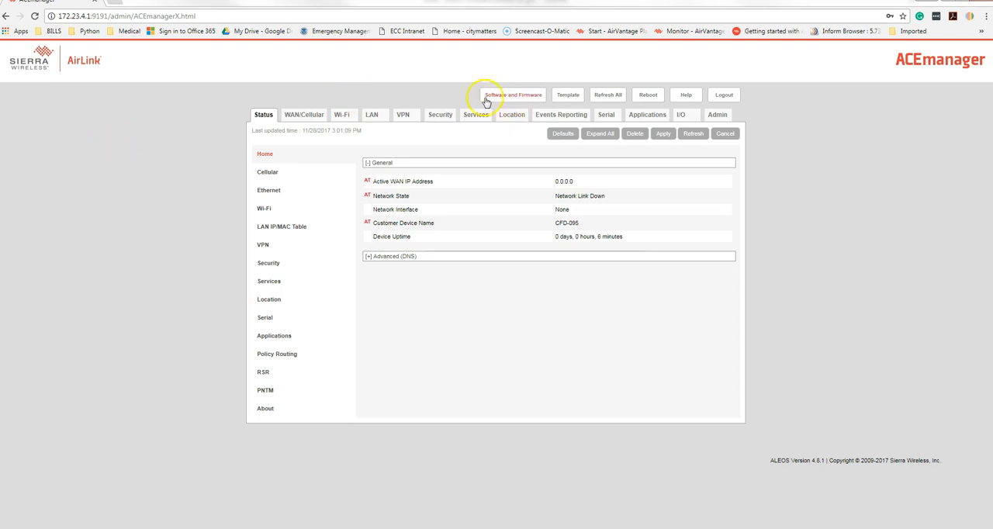
pyautogui.click(512, 93)
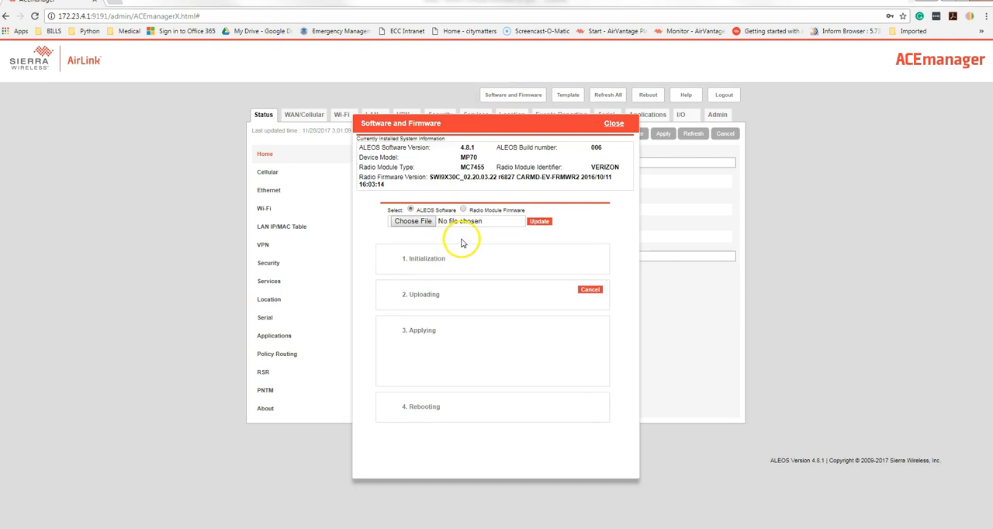
pyautogui.click(463, 210)
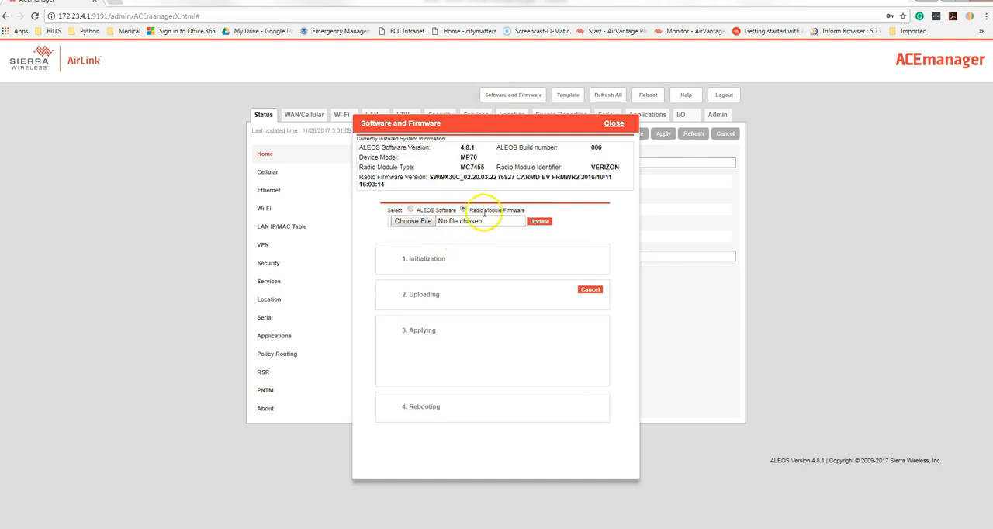
pyautogui.moveTo(426, 225)
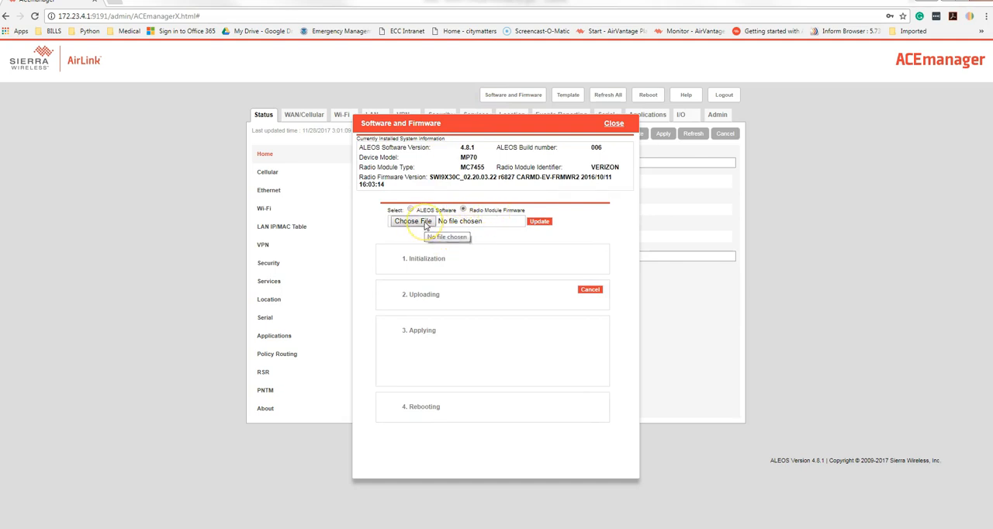
# - Select the MC7455 Verizon .iso firmware file from Downloads
pyautogui.click(411, 220)
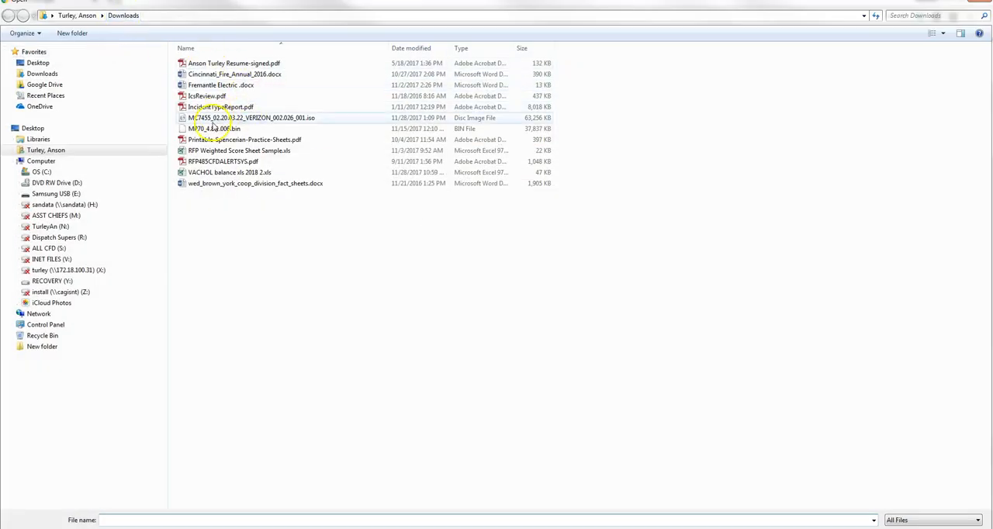
pyautogui.click(251, 118)
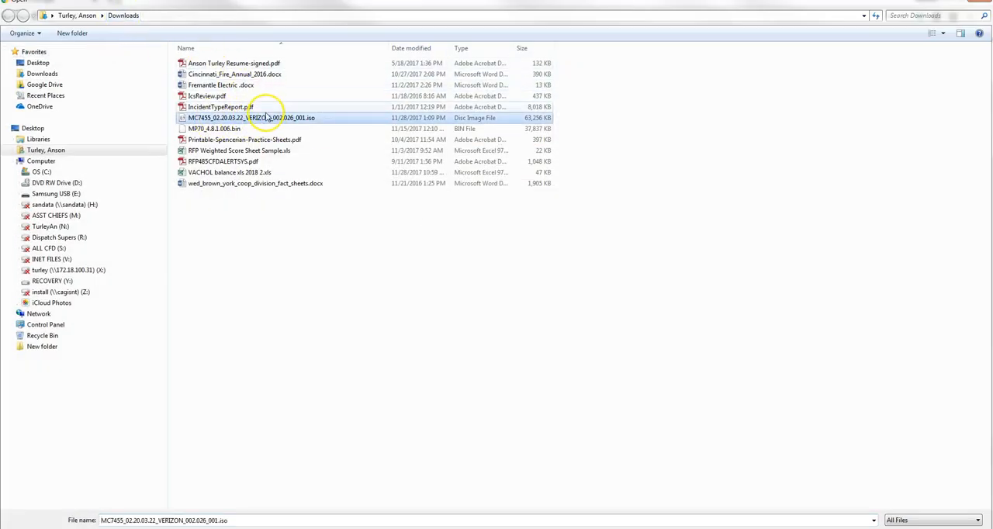
pyautogui.moveTo(248, 126)
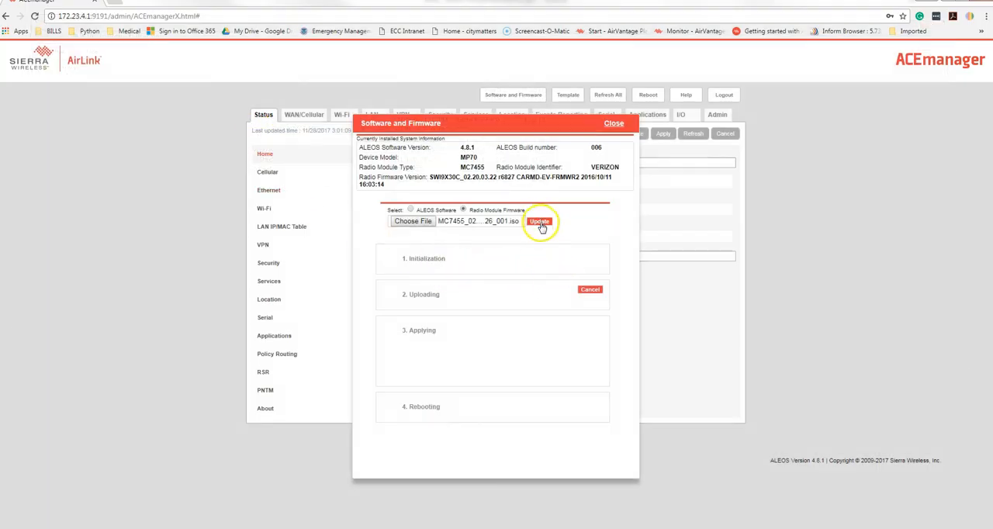
# - Run the radio firmware update through reboot, log back in and reopen Software and Firmware
pyautogui.click(540, 221)
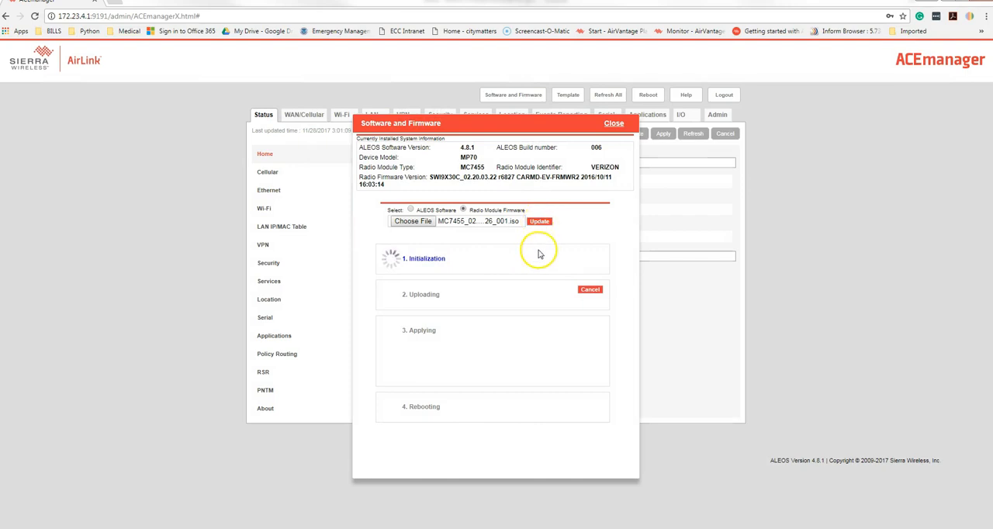
pyautogui.moveTo(531, 255)
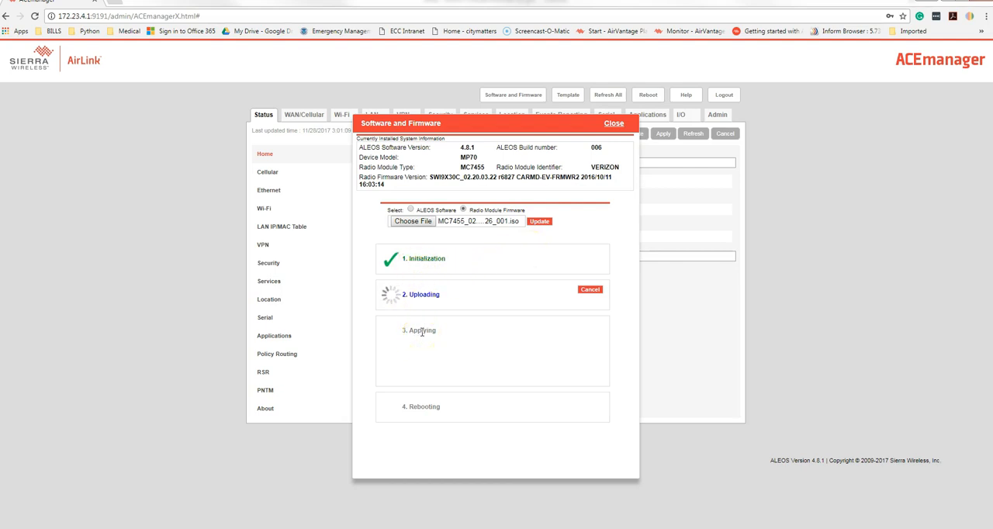
pyautogui.moveTo(413, 340)
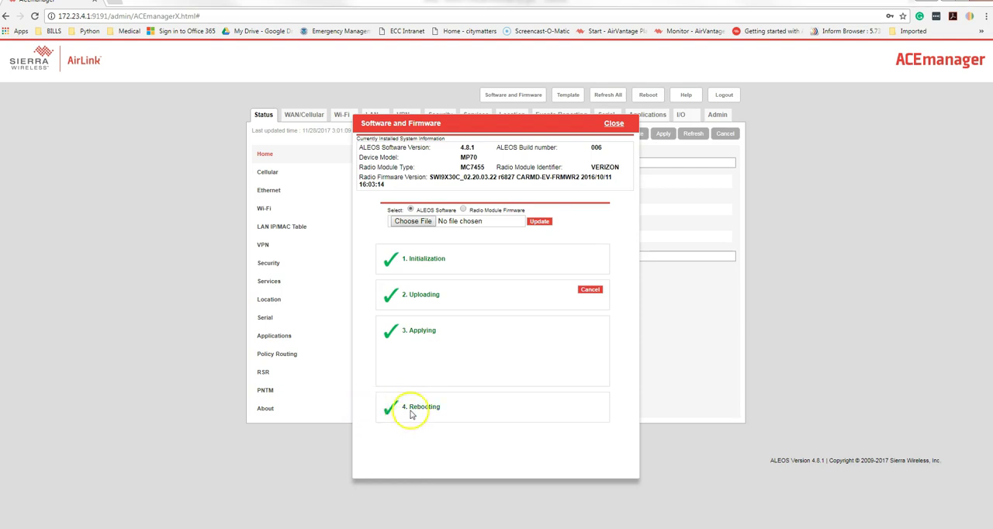
pyautogui.moveTo(478, 190)
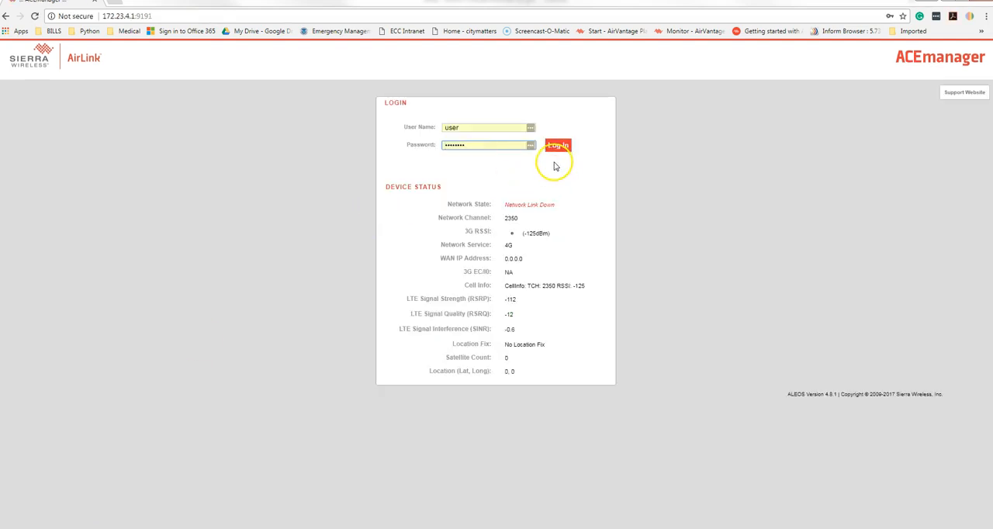
pyautogui.click(556, 145)
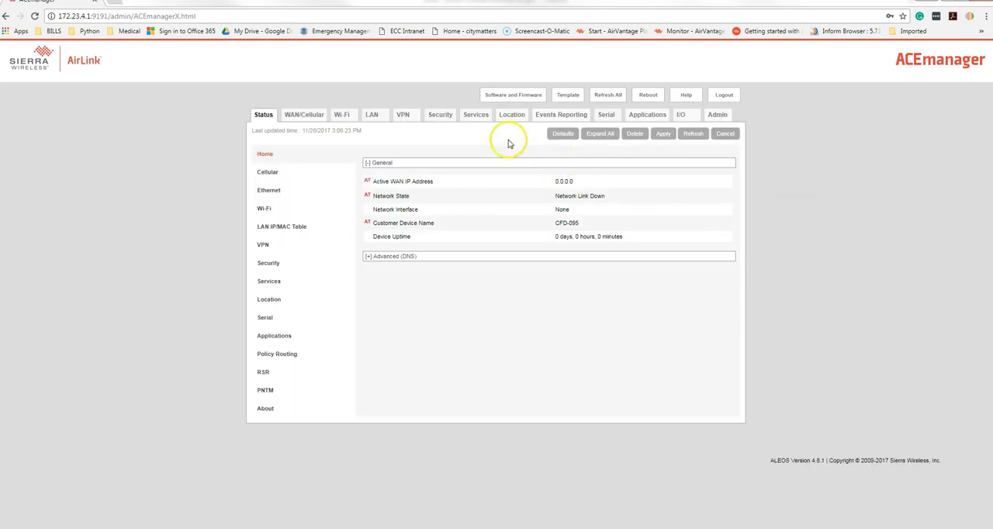
pyautogui.click(512, 93)
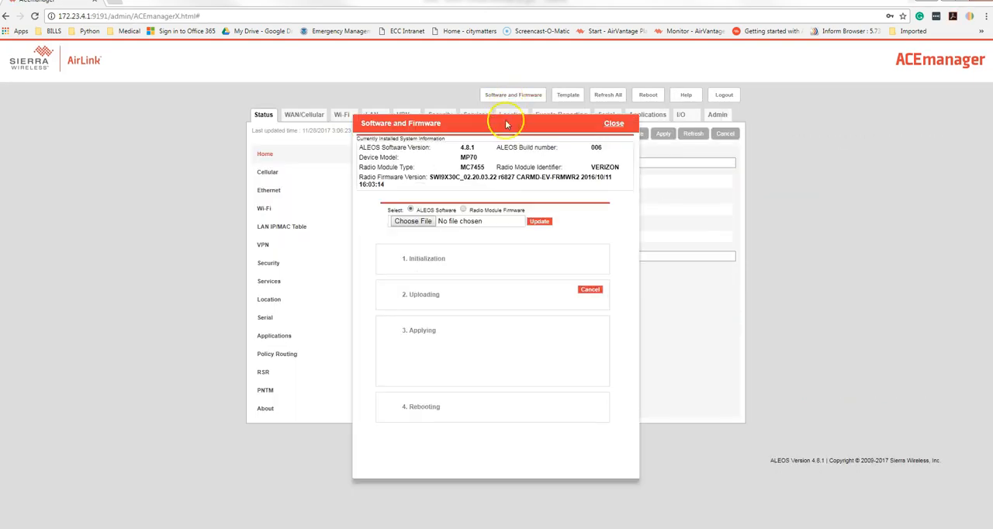
pyautogui.moveTo(462, 186)
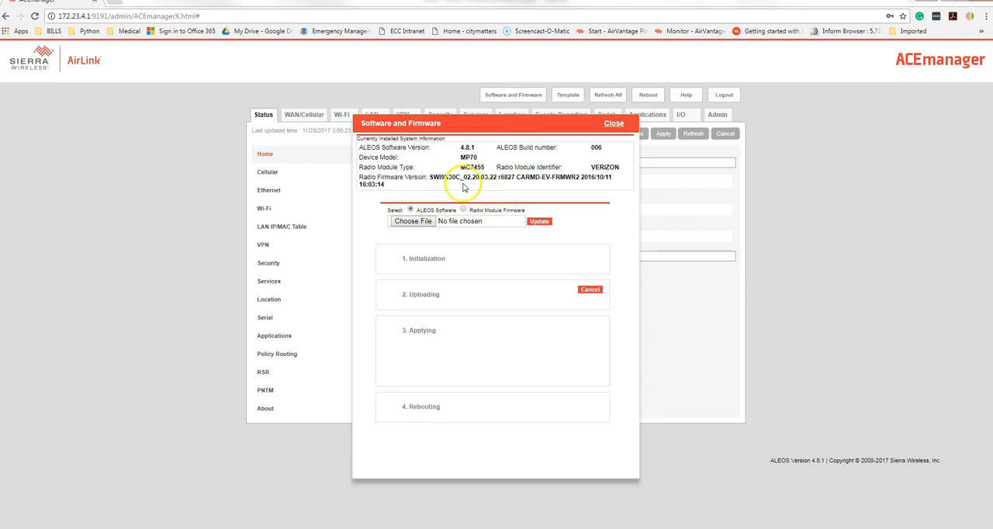
pyautogui.moveTo(481, 186)
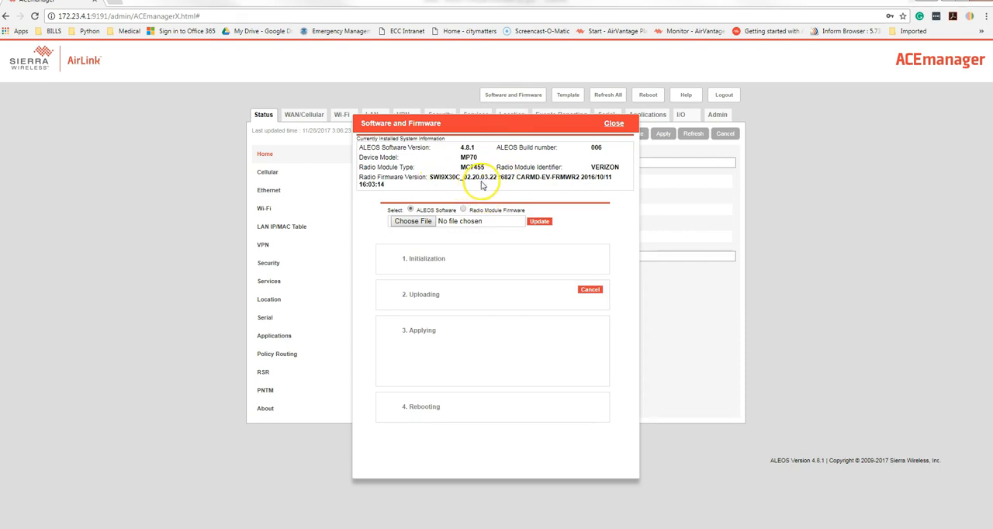
pyautogui.moveTo(500, 190)
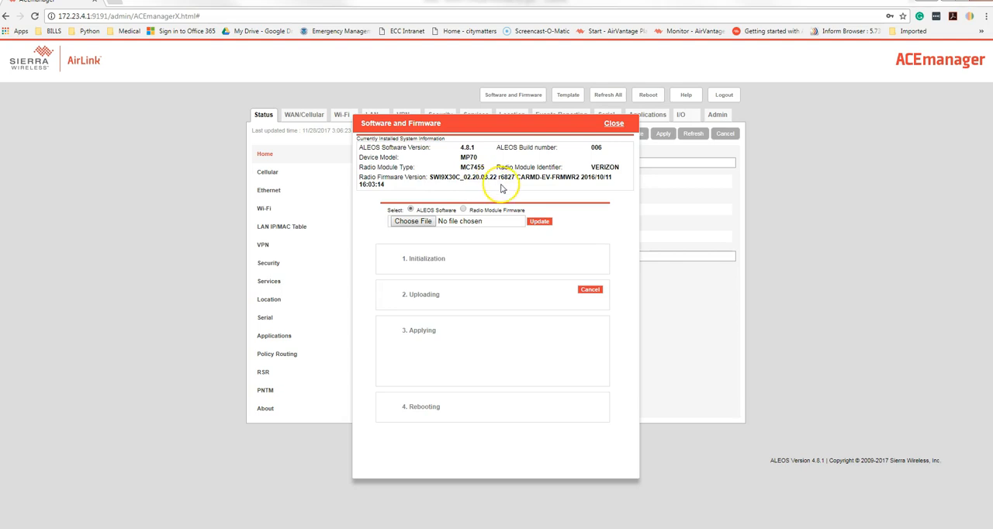
# - After reading the new Radio Firmware Version, browse Downloads for firmware files again
pyautogui.click(413, 221)
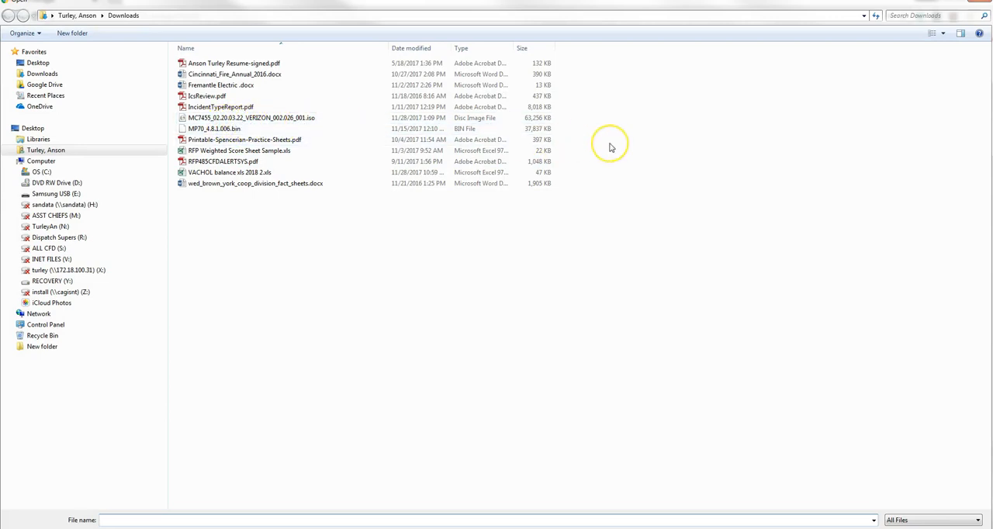
pyautogui.moveTo(551, 211)
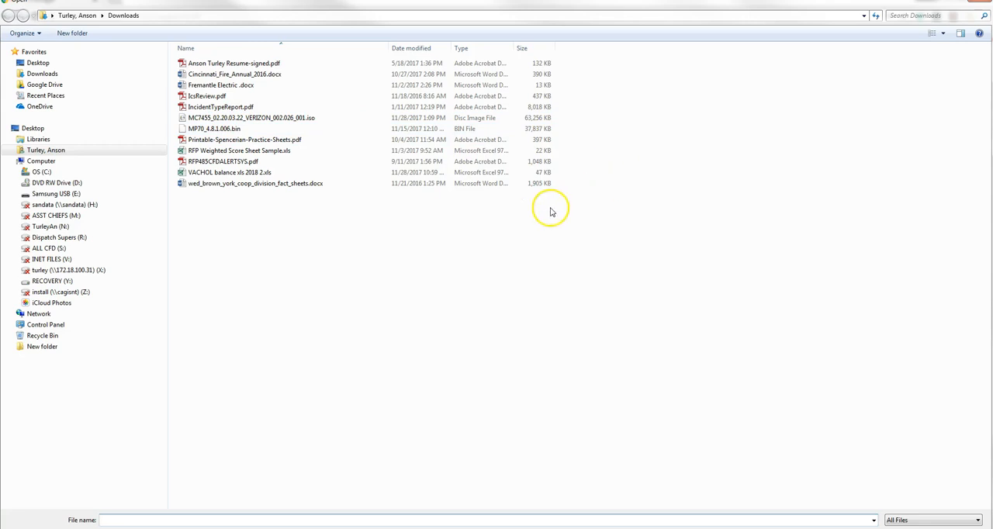